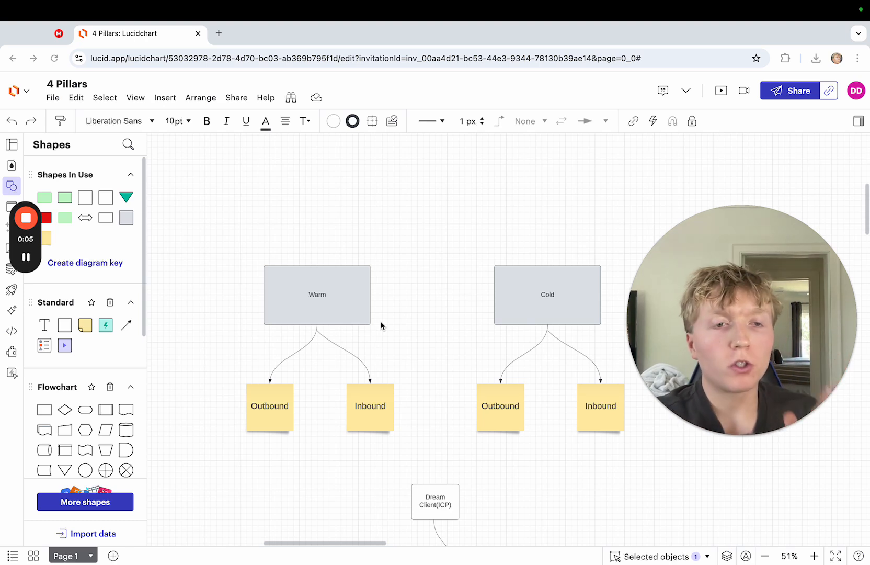
{"action": "mouse_move", "coordinate": [397, 288]}
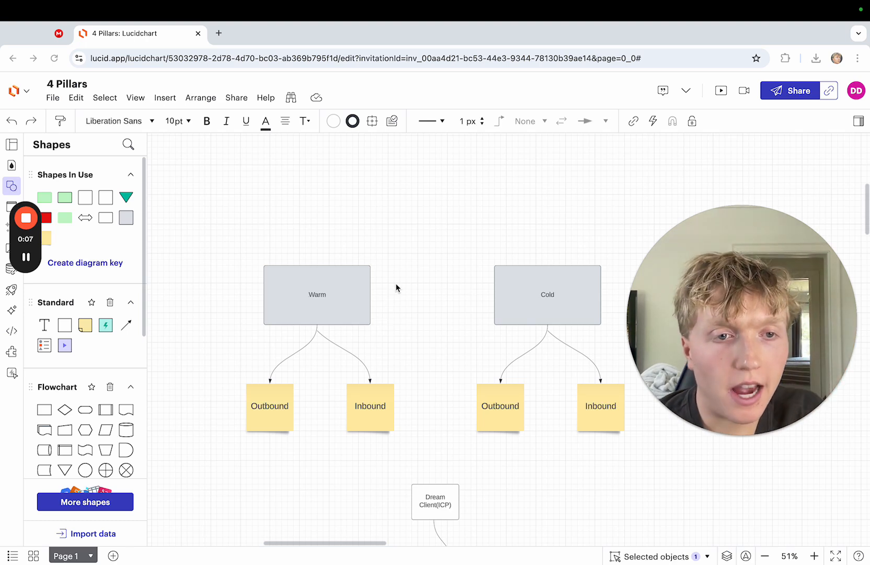
{"action": "mouse_move", "coordinate": [373, 263]}
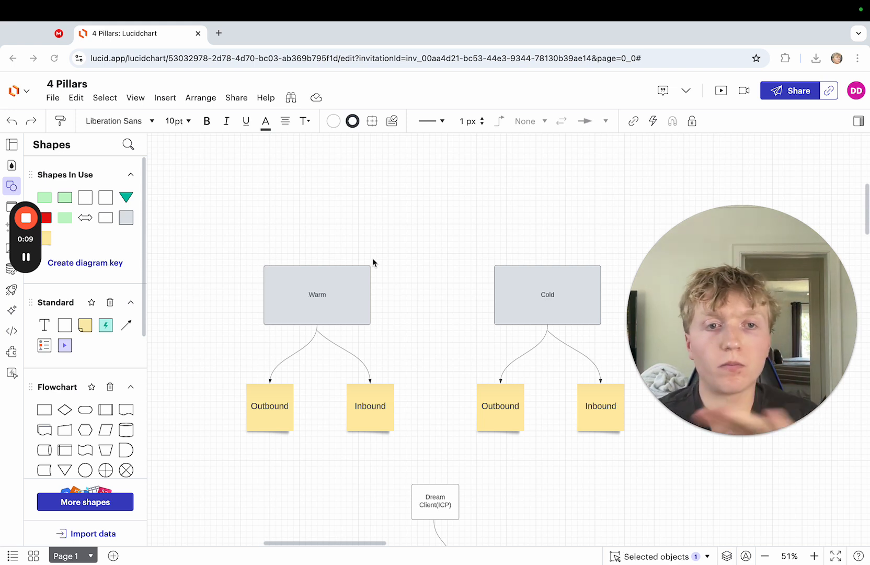
{"action": "scroll", "scroll_direction": "up", "scroll_amount": 3}
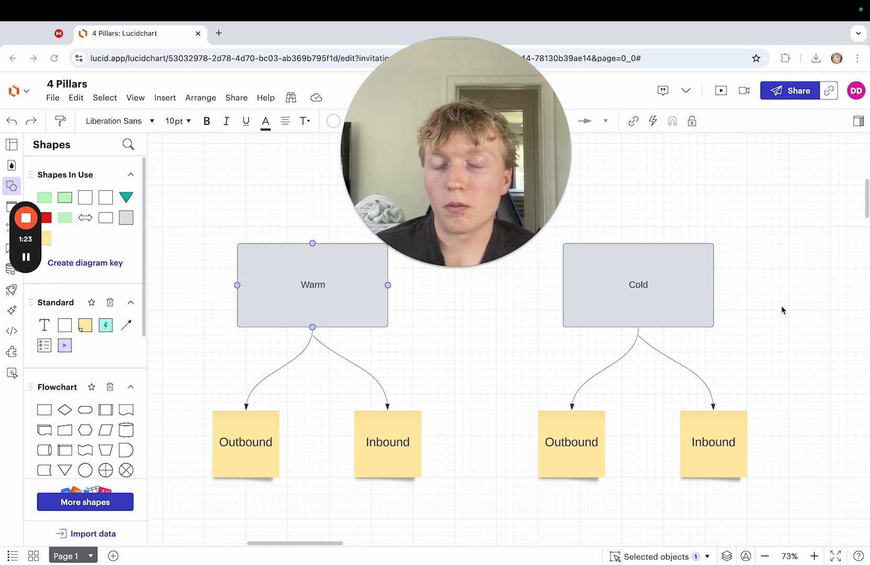
{"action": "mouse_move", "coordinate": [734, 298]}
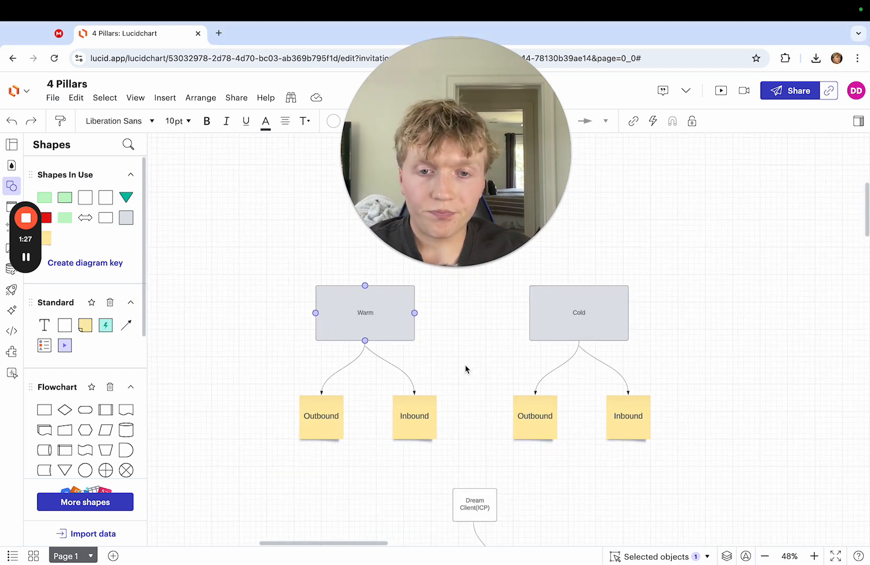
{"action": "scroll", "scroll_direction": "down", "scroll_amount": 3}
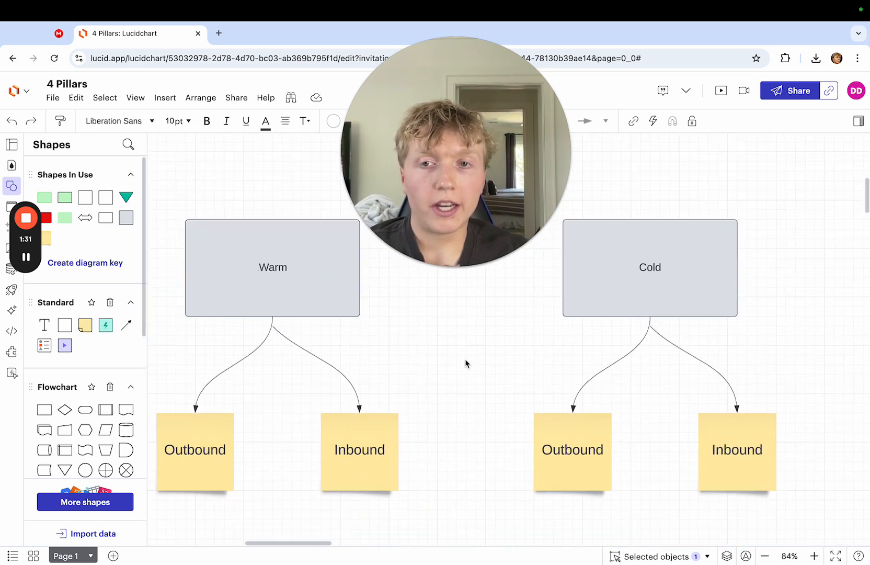
{"action": "scroll", "scroll_direction": "down", "scroll_amount": 3}
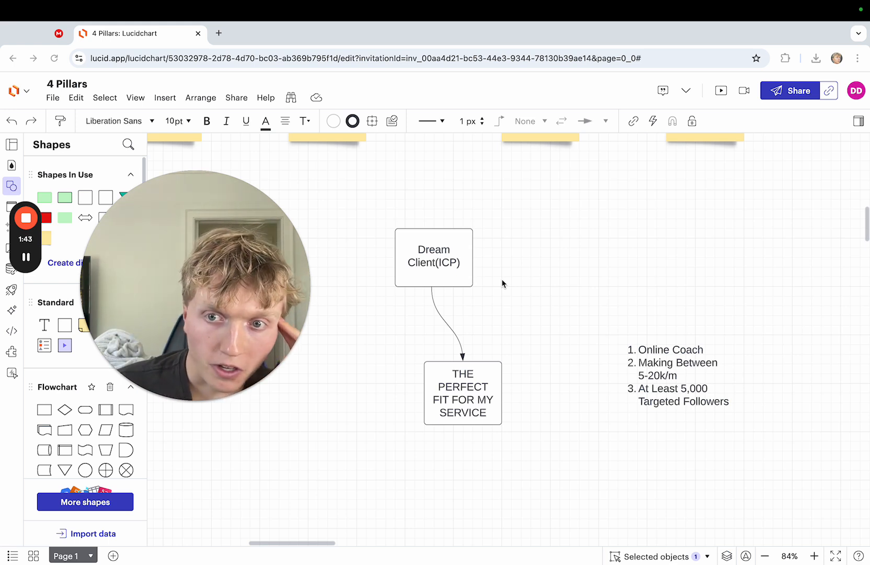
{"action": "mouse_move", "coordinate": [465, 349]}
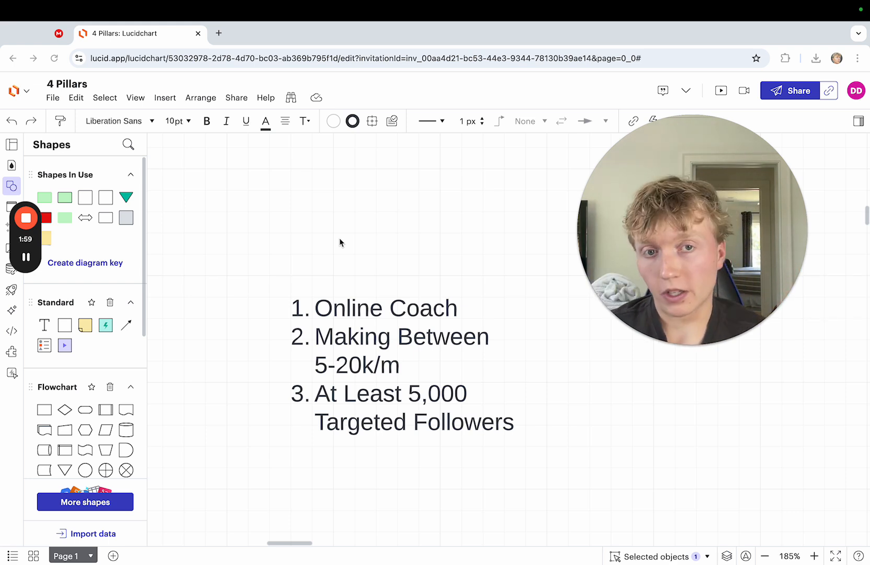
{"action": "mouse_move", "coordinate": [320, 282]}
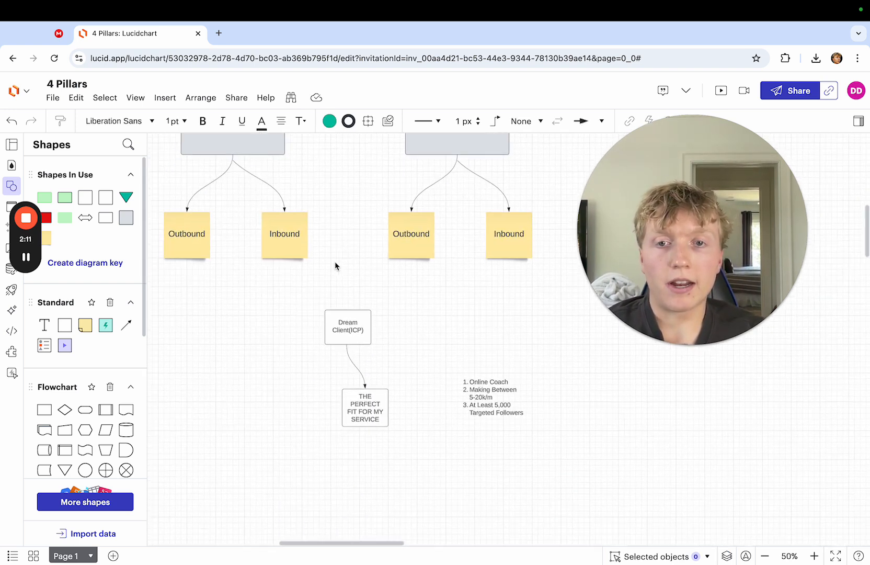
{"action": "scroll", "scroll_direction": "down", "scroll_amount": 3}
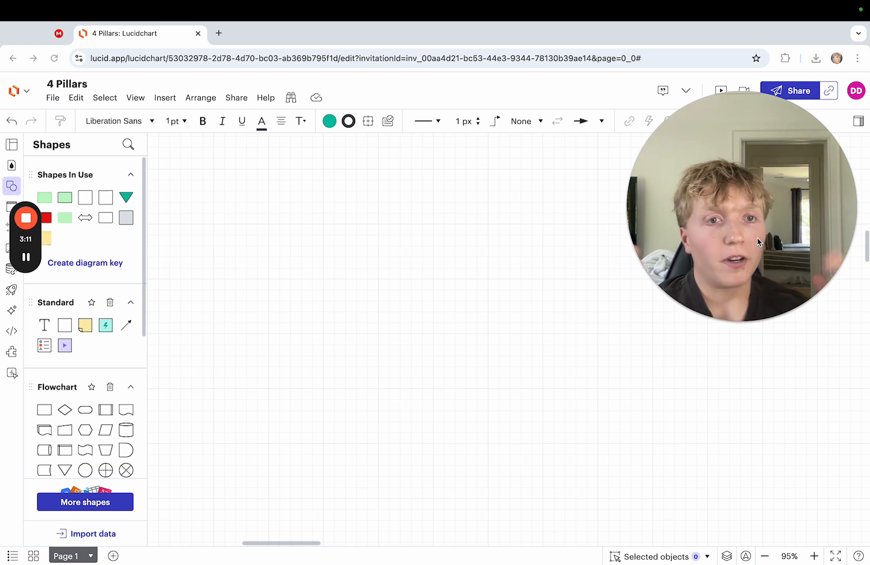
{"action": "mouse_move", "coordinate": [341, 340]}
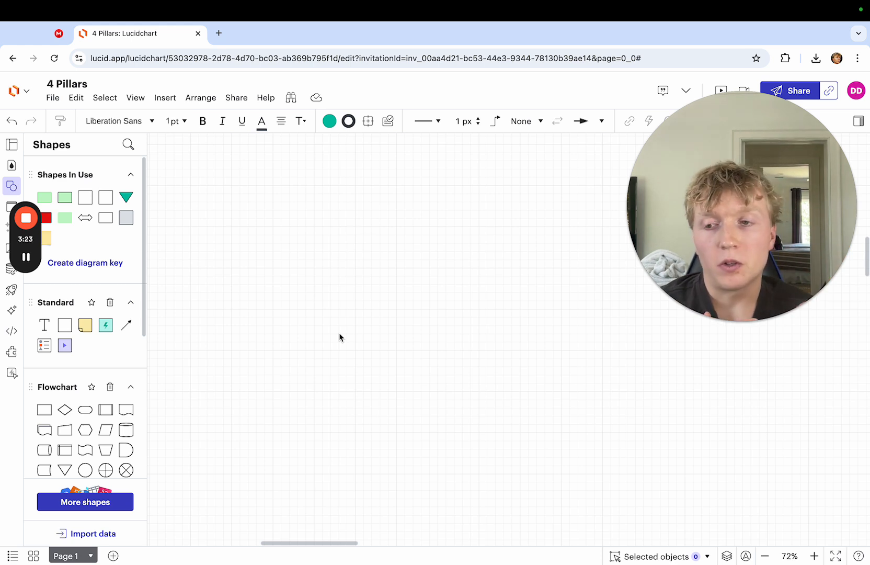
{"action": "mouse_move", "coordinate": [292, 378]}
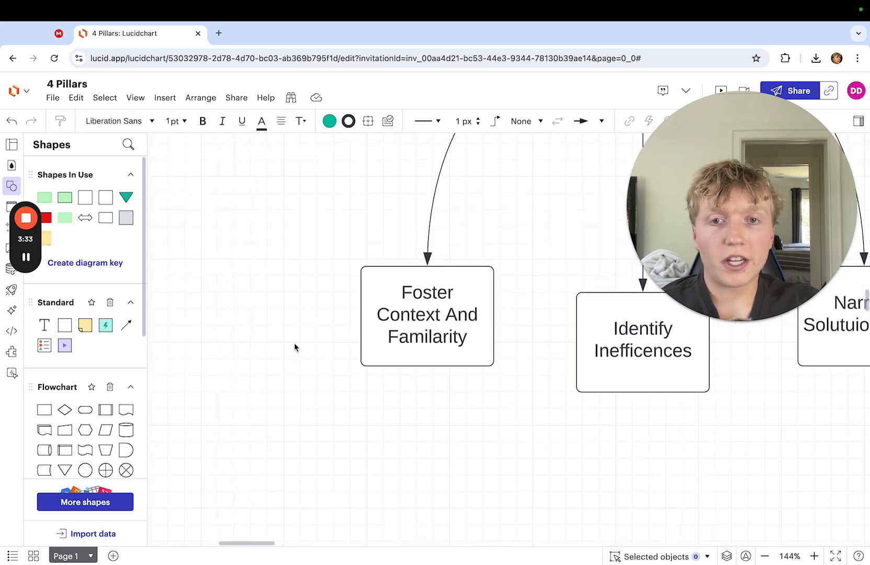
{"action": "scroll", "scroll_direction": "up", "scroll_amount": 3}
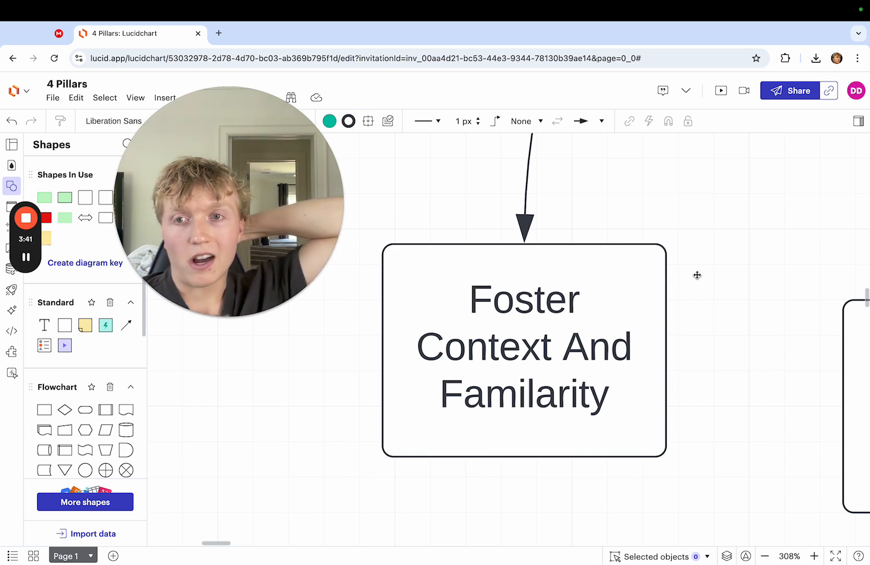
{"action": "mouse_move", "coordinate": [698, 278]}
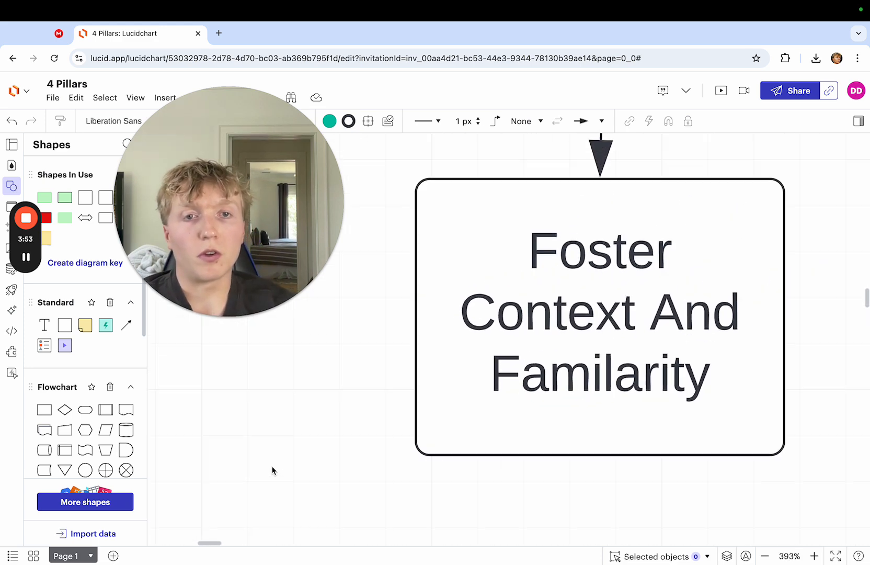
{"action": "scroll", "scroll_direction": "down", "scroll_amount": 3}
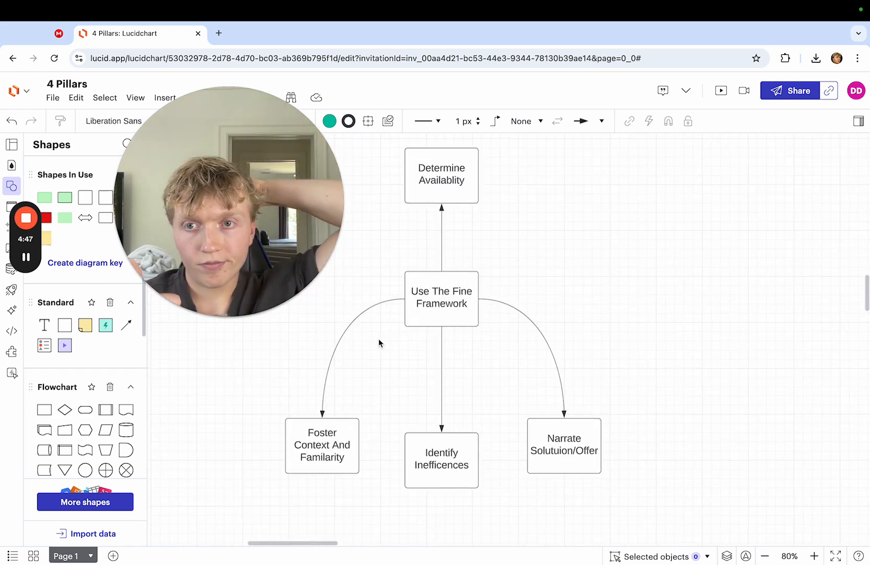
{"action": "left_click", "coordinate": [442, 299]}
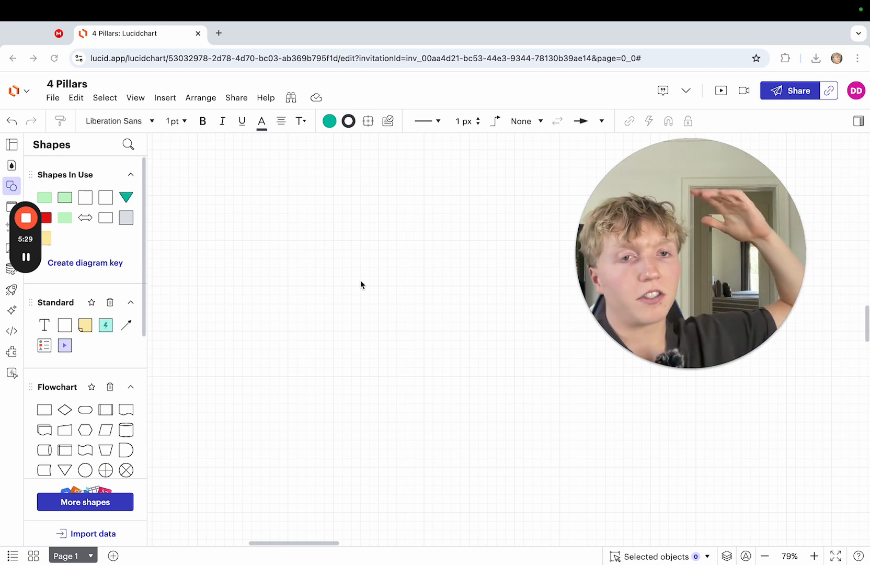
{"action": "mouse_move", "coordinate": [170, 217]}
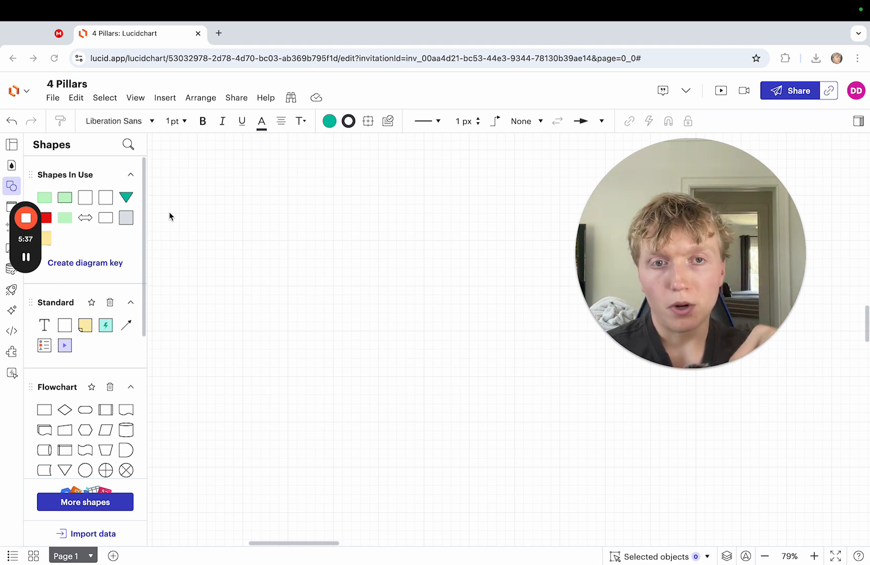
{"action": "mouse_move", "coordinate": [3, 116]}
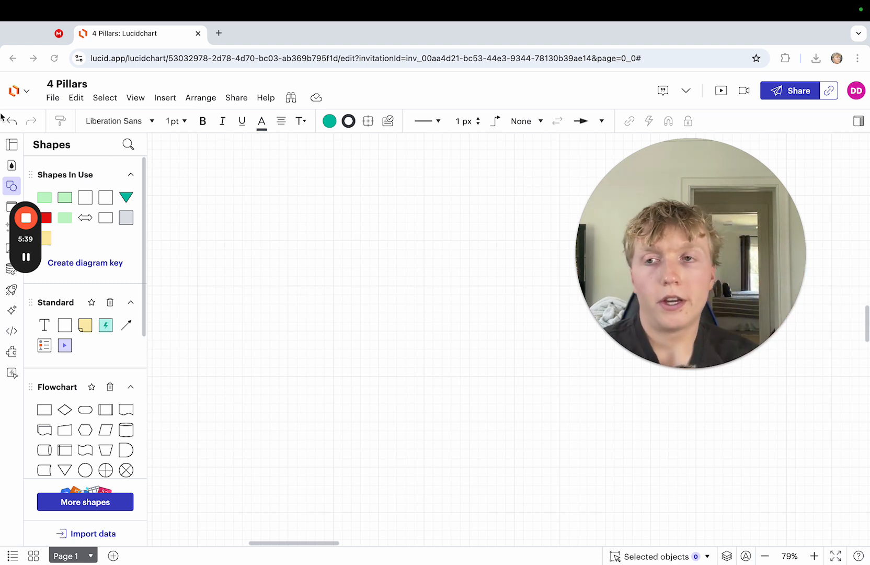